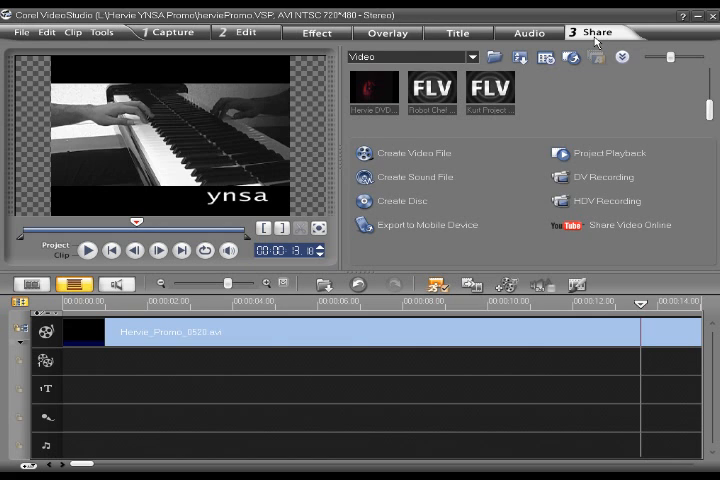
Step: Show the mobile device export presets in the Share step
{"action": "left_click", "coordinate": [425, 224]}
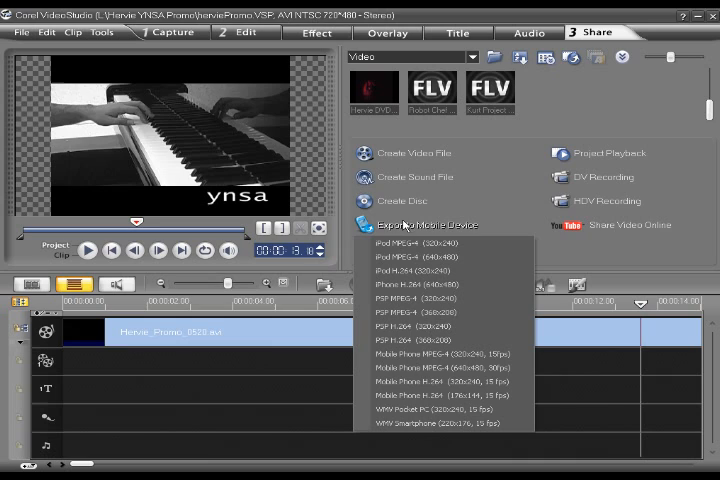
{"action": "mouse_move", "coordinate": [430, 257]}
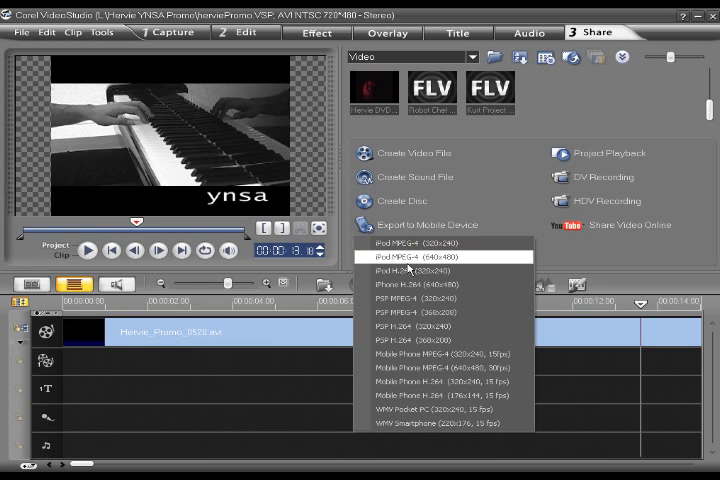
{"action": "mouse_move", "coordinate": [430, 243]}
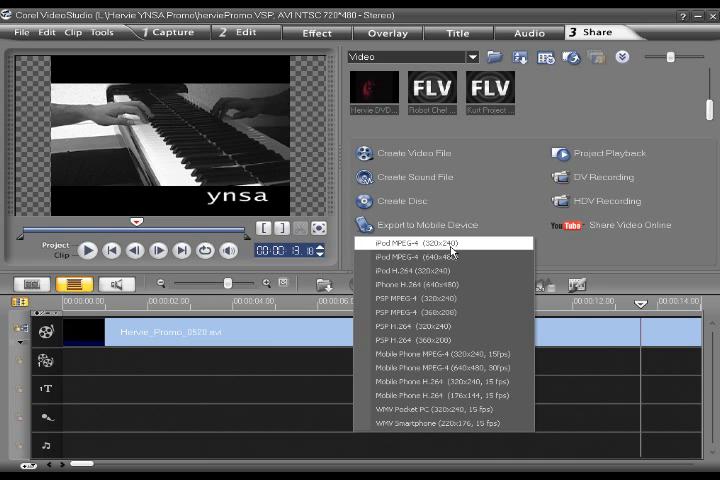
{"action": "mouse_move", "coordinate": [465, 257]}
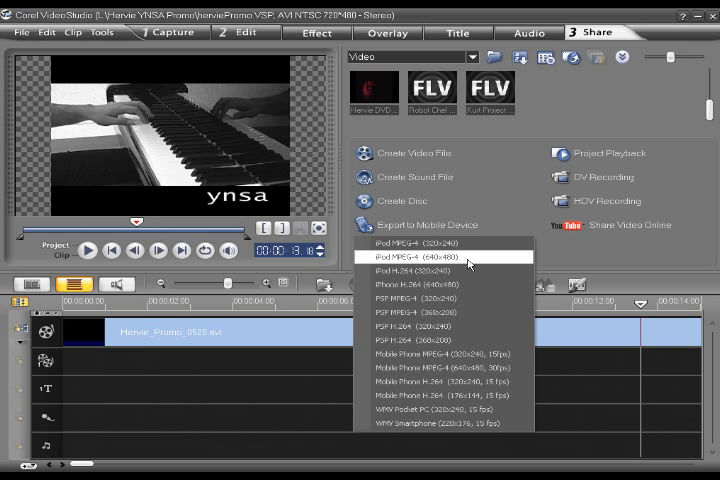
{"action": "mouse_move", "coordinate": [445, 272]}
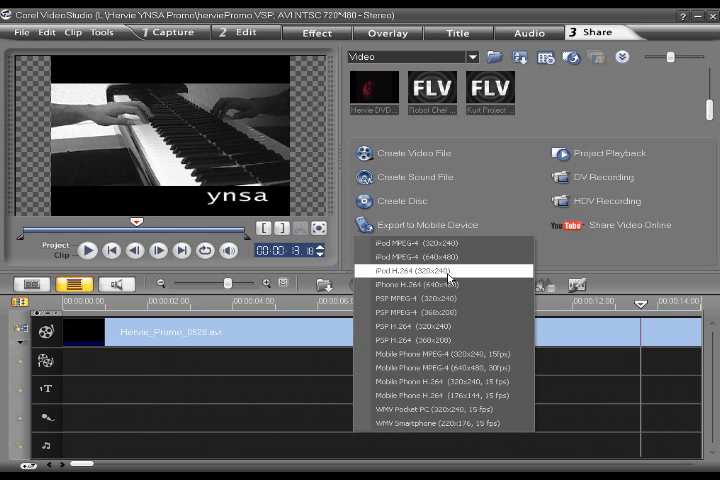
{"action": "mouse_move", "coordinate": [463, 278]}
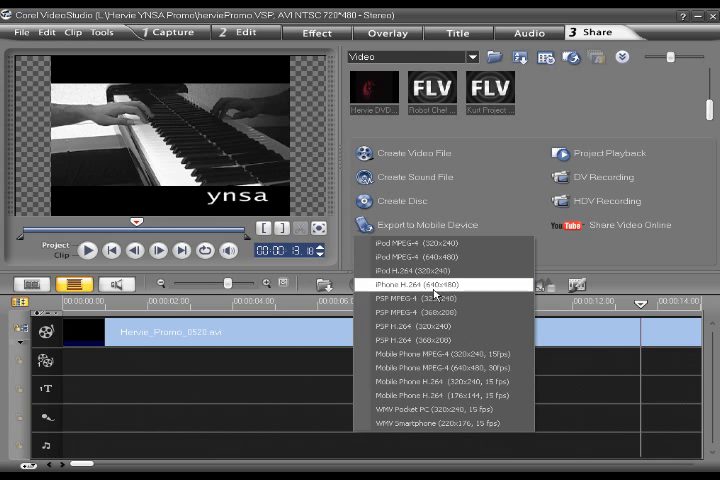
{"action": "mouse_move", "coordinate": [435, 272]}
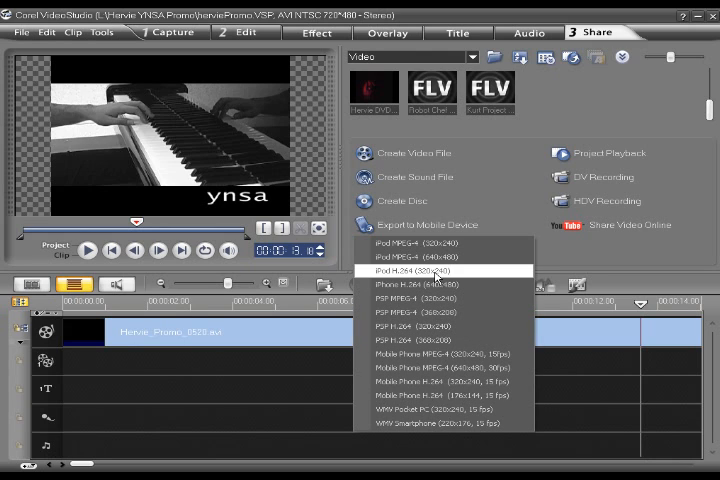
Step: Export the project as iPod MPEG-4 'My Music Video' to the memory card
{"action": "left_click", "coordinate": [431, 270]}
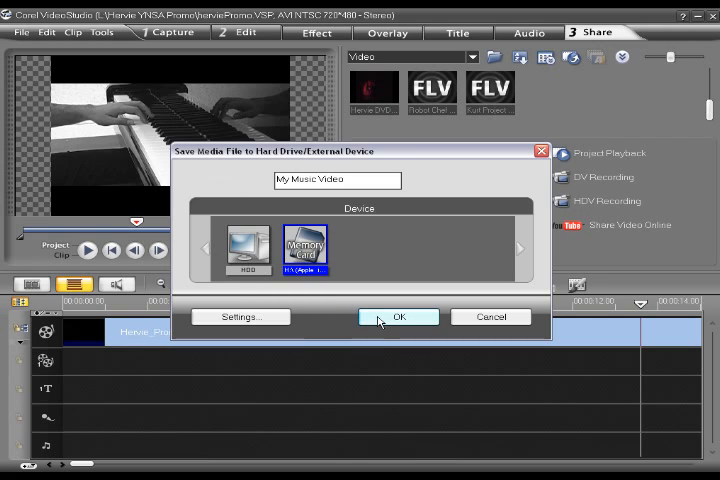
{"action": "left_click", "coordinate": [398, 317]}
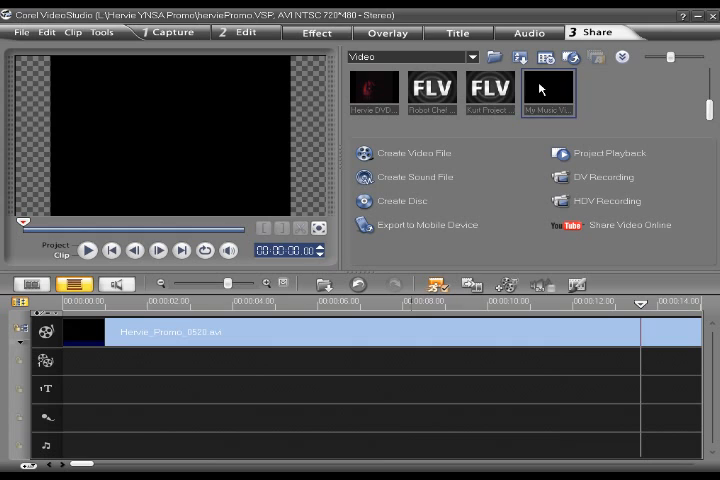
{"action": "mouse_move", "coordinate": [548, 87]}
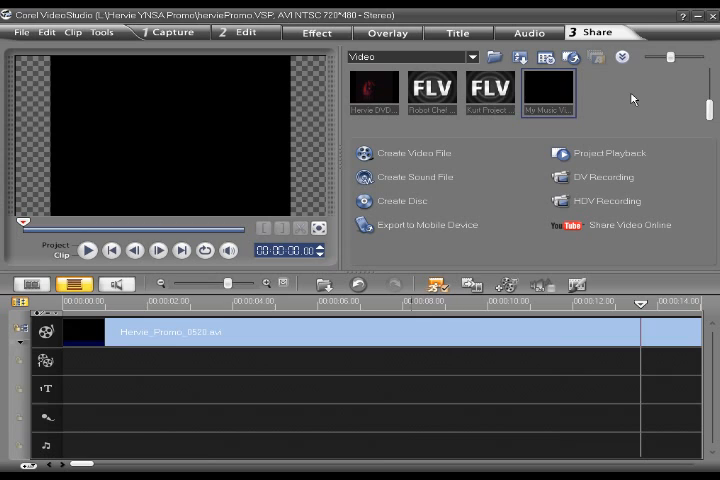
{"action": "mouse_move", "coordinate": [605, 37]}
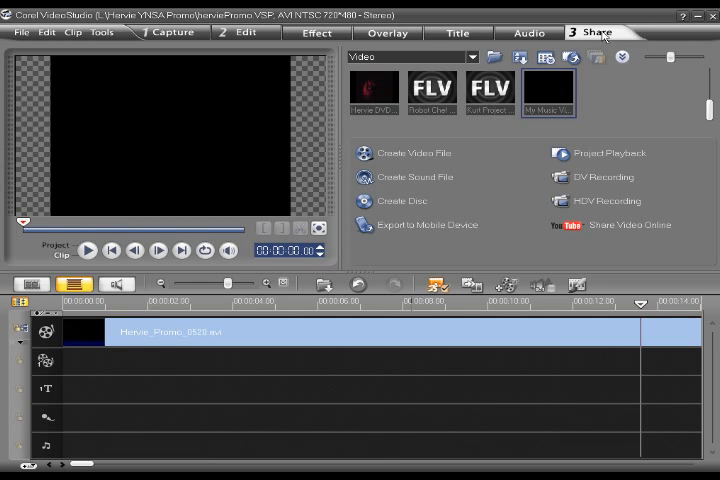
{"action": "mouse_move", "coordinate": [600, 258]}
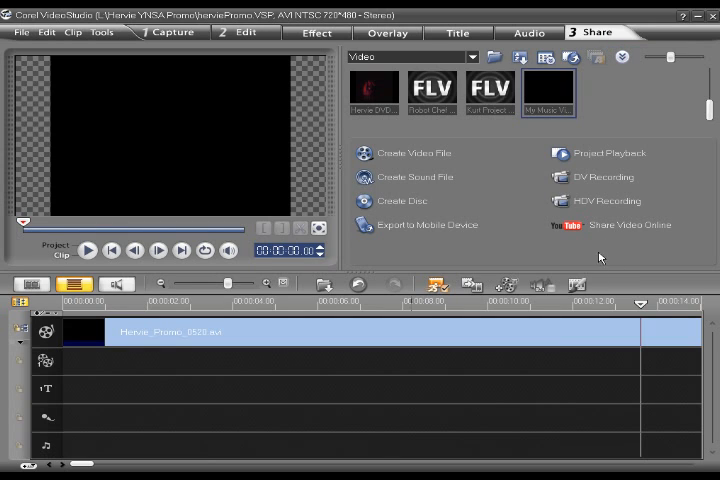
Step: Render a 320×240 FLV file for online sharing and start the YouTube upload
{"action": "left_click", "coordinate": [630, 224]}
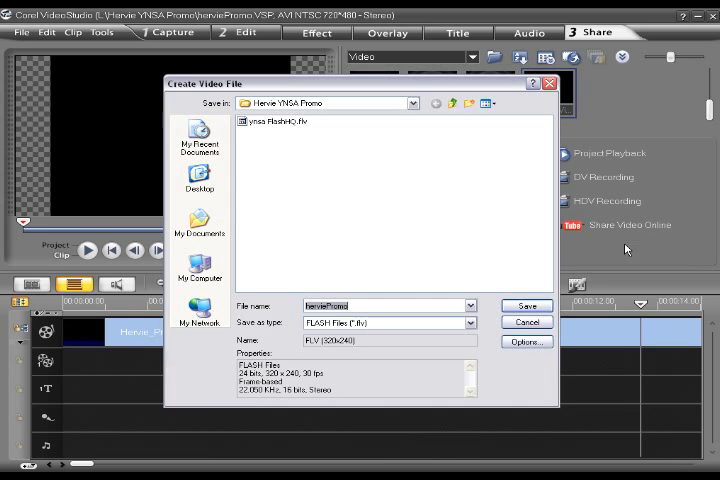
{"action": "left_click", "coordinate": [525, 305]}
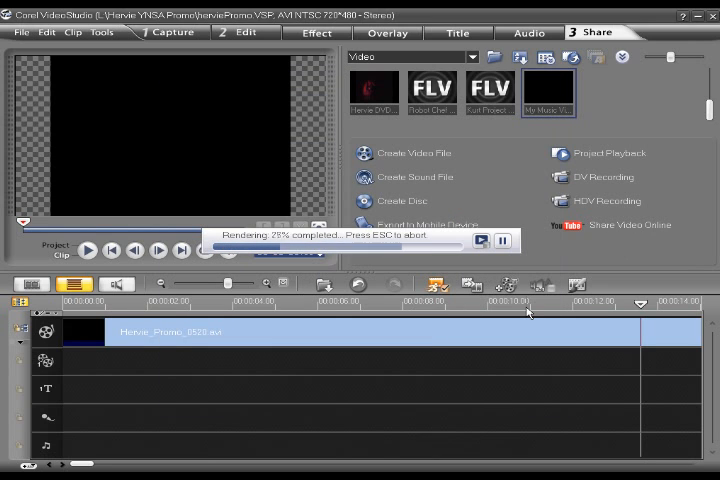
{"action": "left_click", "coordinate": [631, 224]}
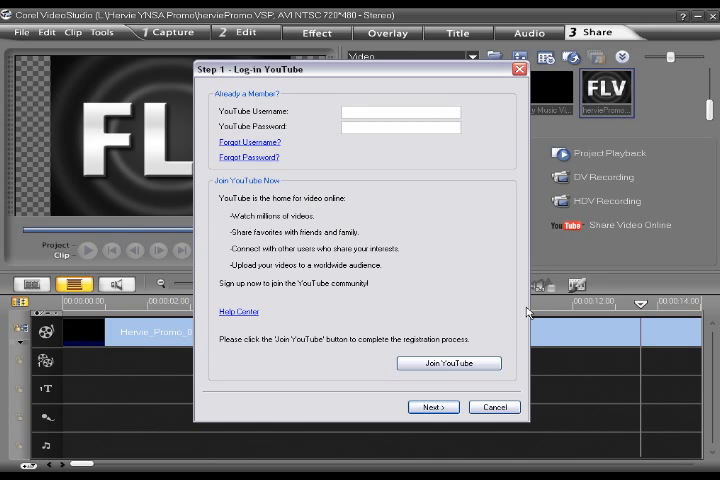
Step: Log in to YouTube with username 'Big' and password, then continue
{"action": "type", "text": "Bignosetwi"}
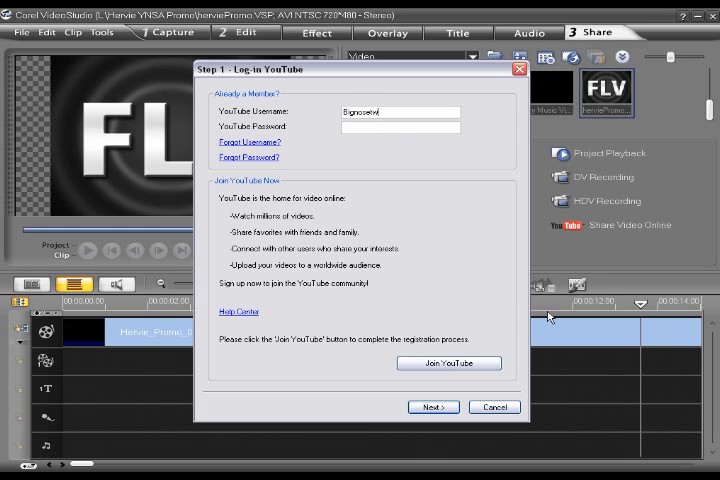
{"action": "type", "text": "••"}
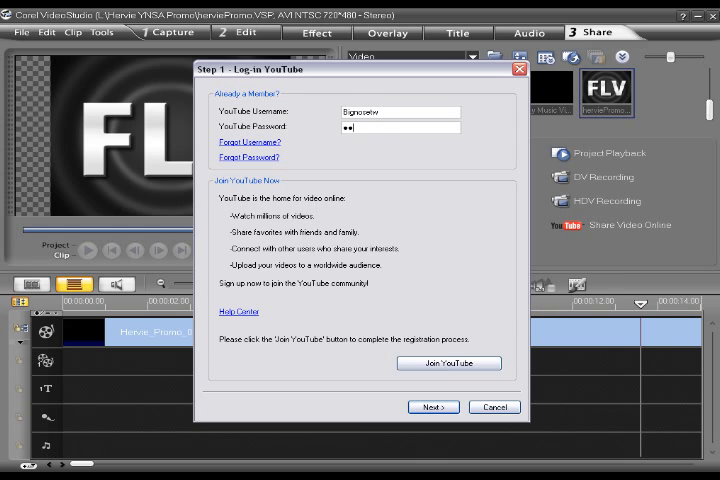
{"action": "type", "text": "password"}
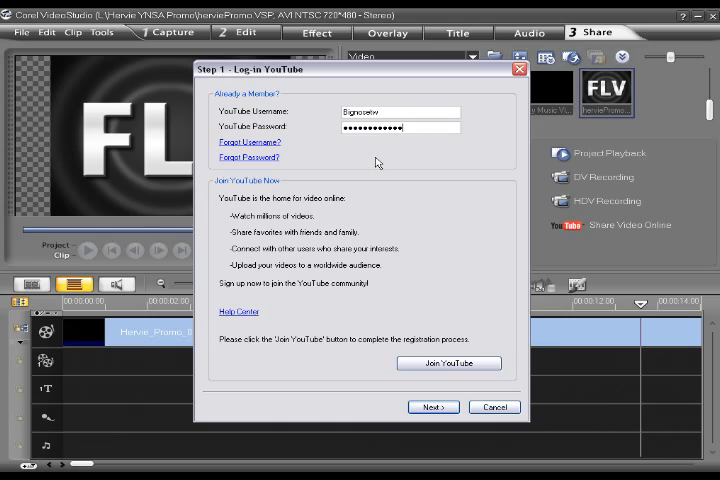
{"action": "left_click", "coordinate": [433, 406]}
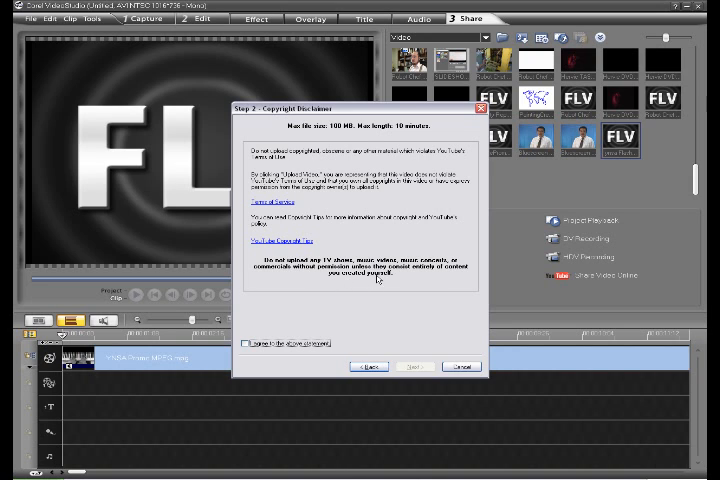
Step: Accept the 'I agree to the above statement' copyright disclaimer and continue
{"action": "left_click", "coordinate": [250, 343]}
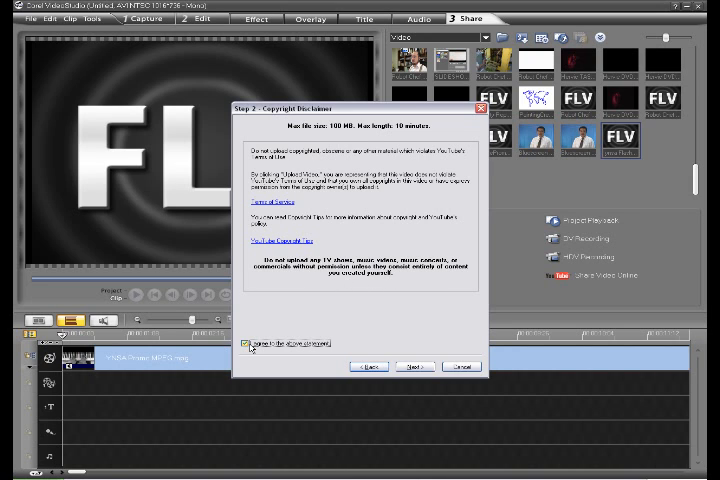
{"action": "left_click", "coordinate": [411, 365]}
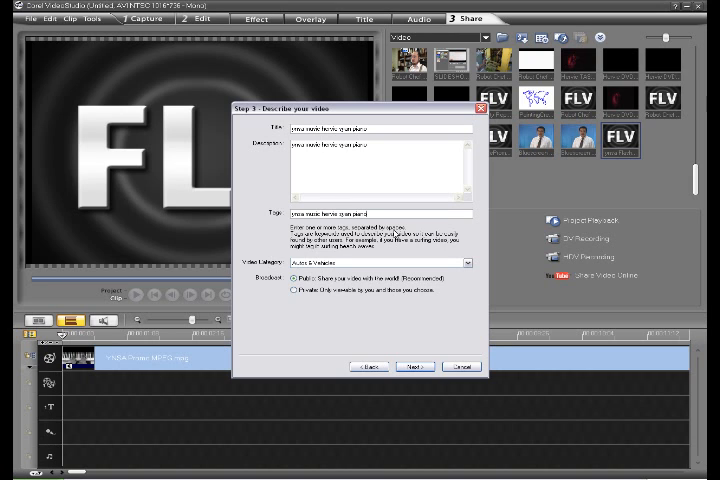
Step: Choose Music as the YouTube video category and continue to Step 4
{"action": "left_click", "coordinate": [464, 263]}
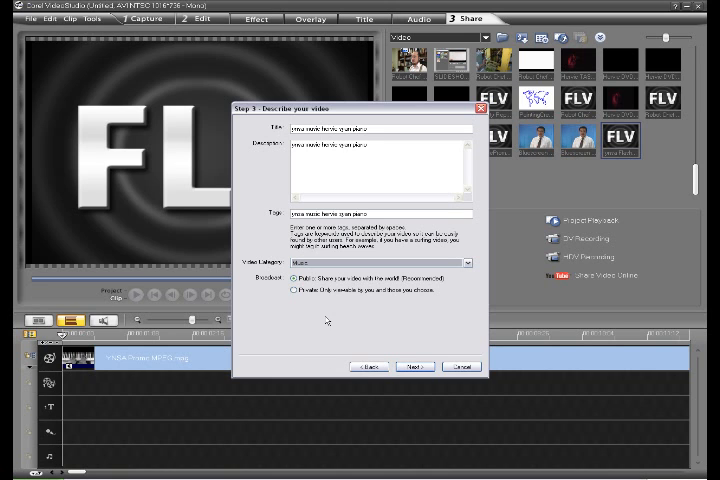
{"action": "mouse_move", "coordinate": [418, 353]}
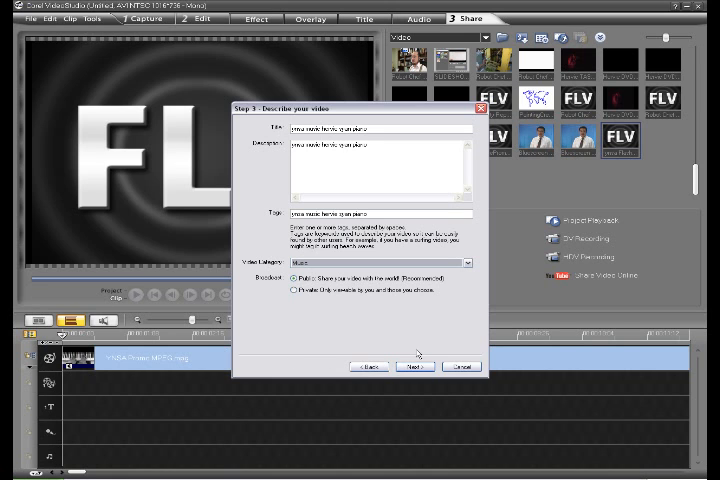
{"action": "left_click", "coordinate": [413, 366]}
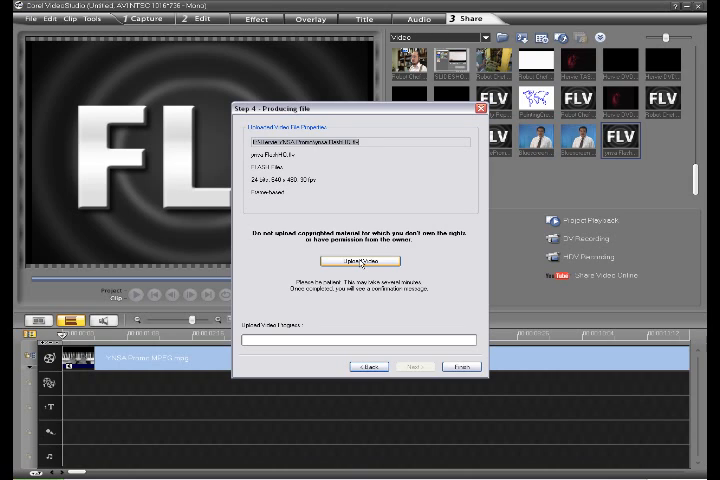
Step: Attempt the YouTube upload, dismiss the timeout error, and finish the wizard
{"action": "left_click", "coordinate": [358, 258]}
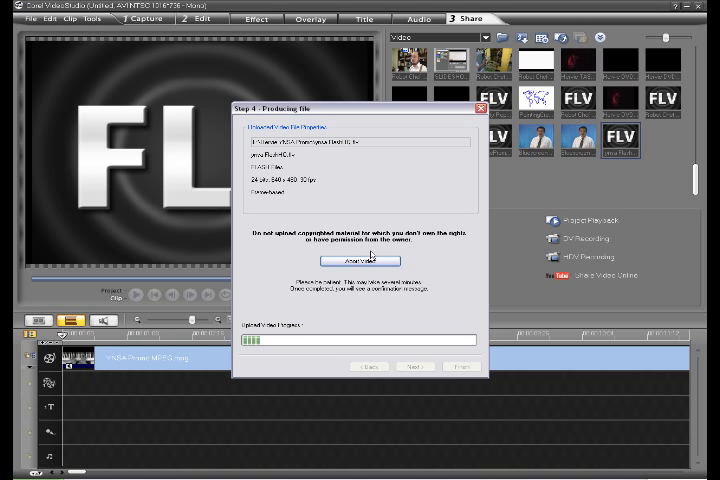
{"action": "mouse_move", "coordinate": [644, 298]}
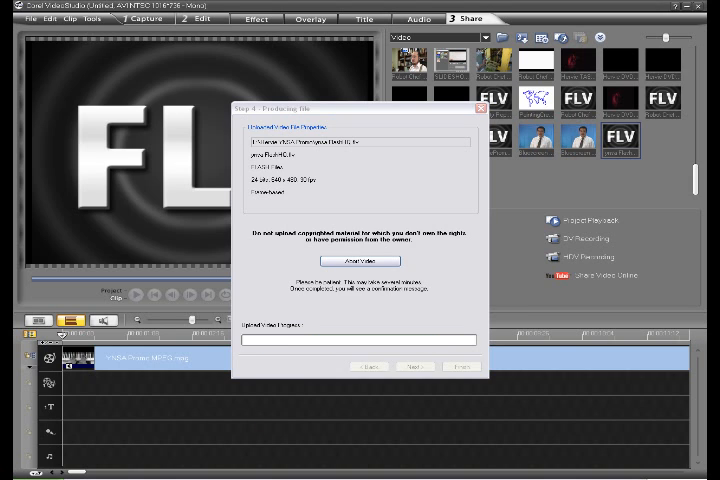
{"action": "left_click", "coordinate": [361, 260]}
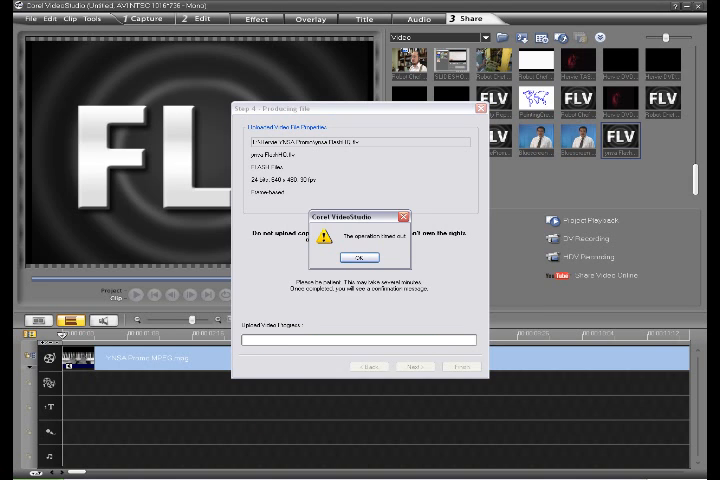
{"action": "left_click", "coordinate": [360, 258]}
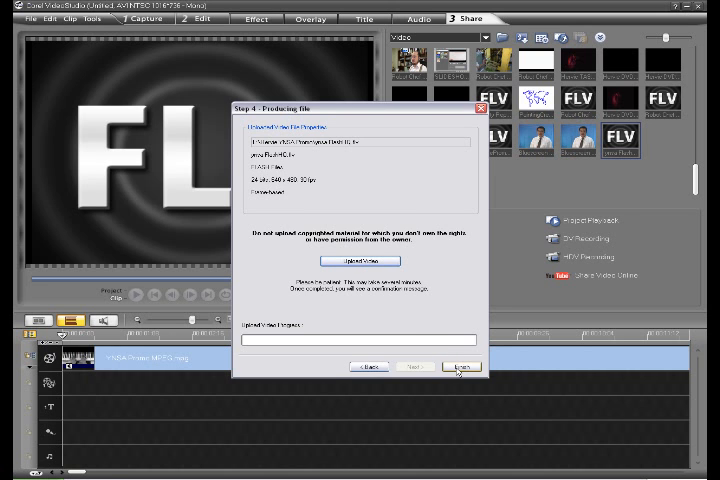
{"action": "left_click", "coordinate": [457, 366]}
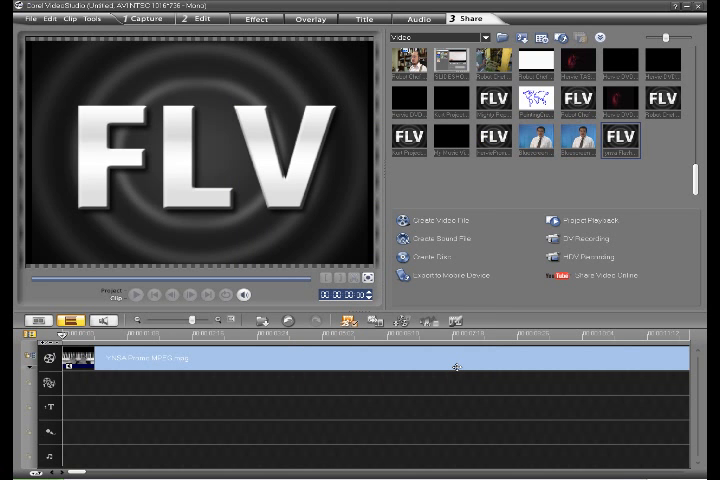